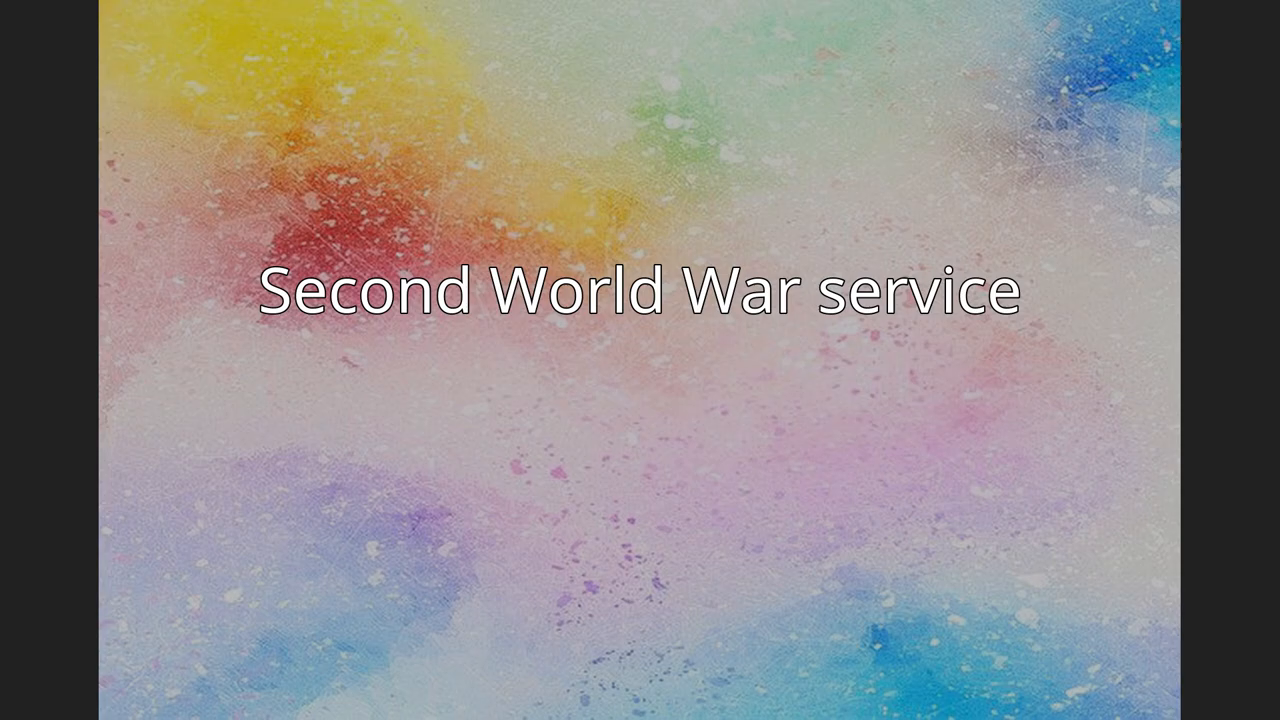
key("right")
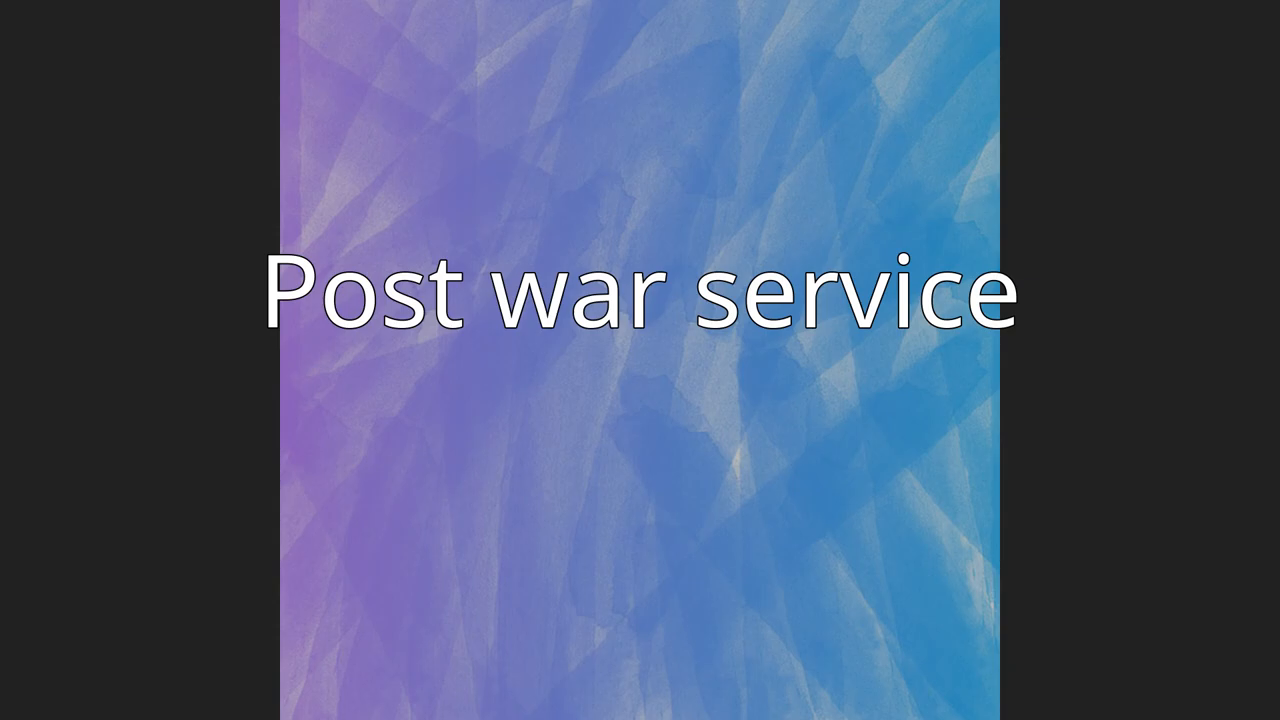